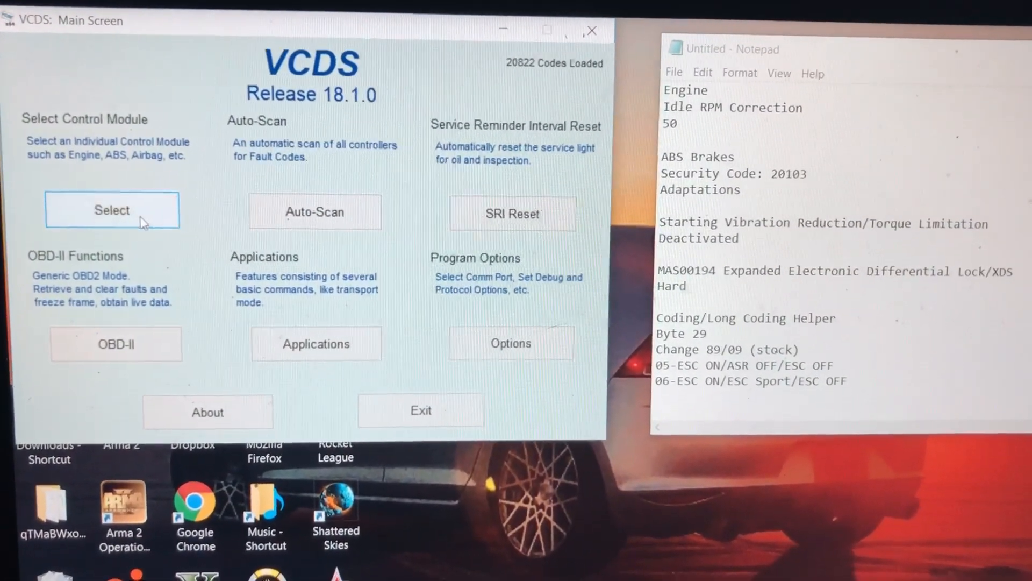
# Step: Select and open the 03-ABS Brakes controller from the installed modules
pyautogui.click(112, 211)
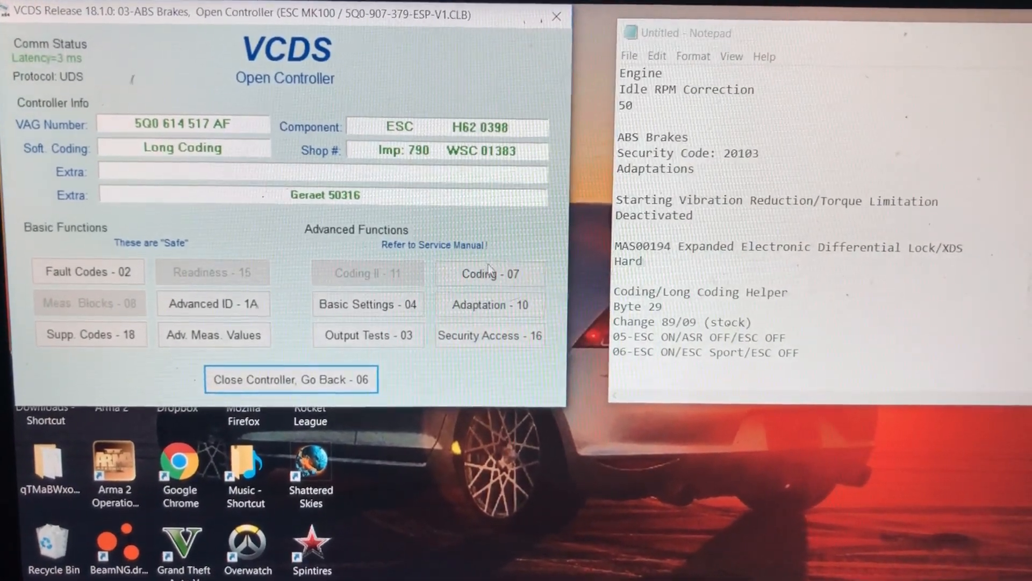
# Step: Use the Long Coding Helper to change ABS long coding from ...08903 to ...00603
pyautogui.click(489, 273)
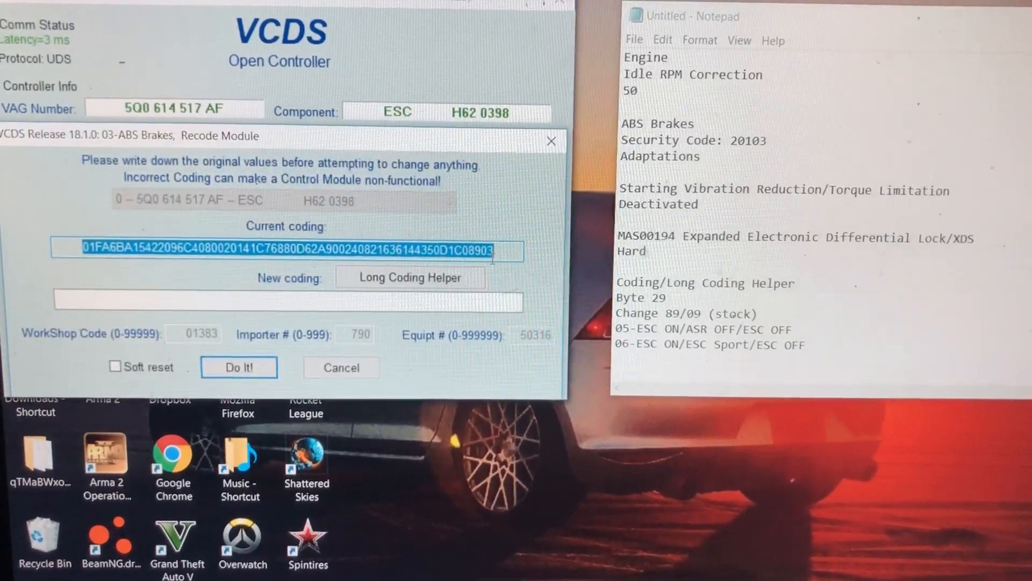
pyautogui.click(239, 366)
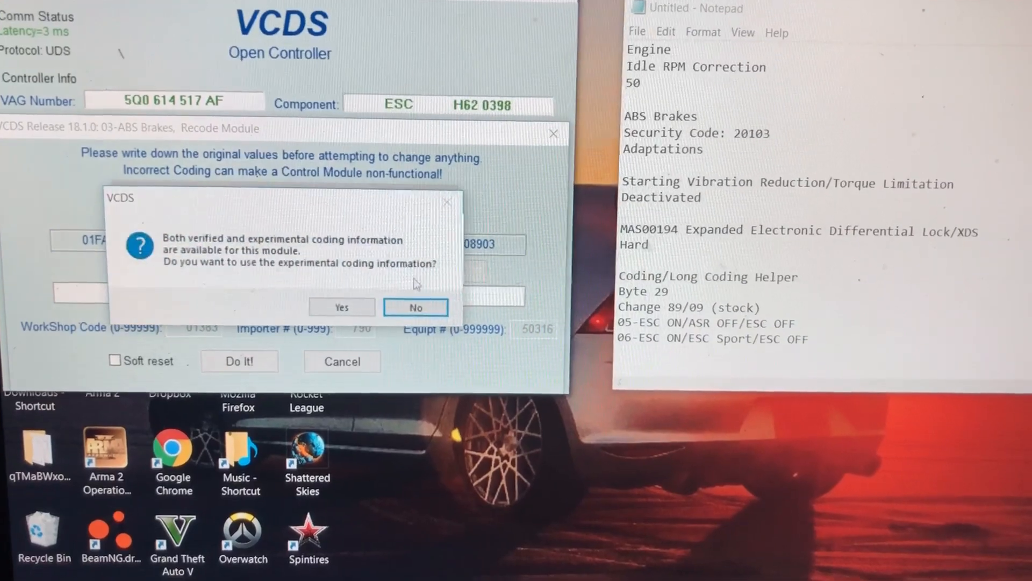
pyautogui.click(342, 307)
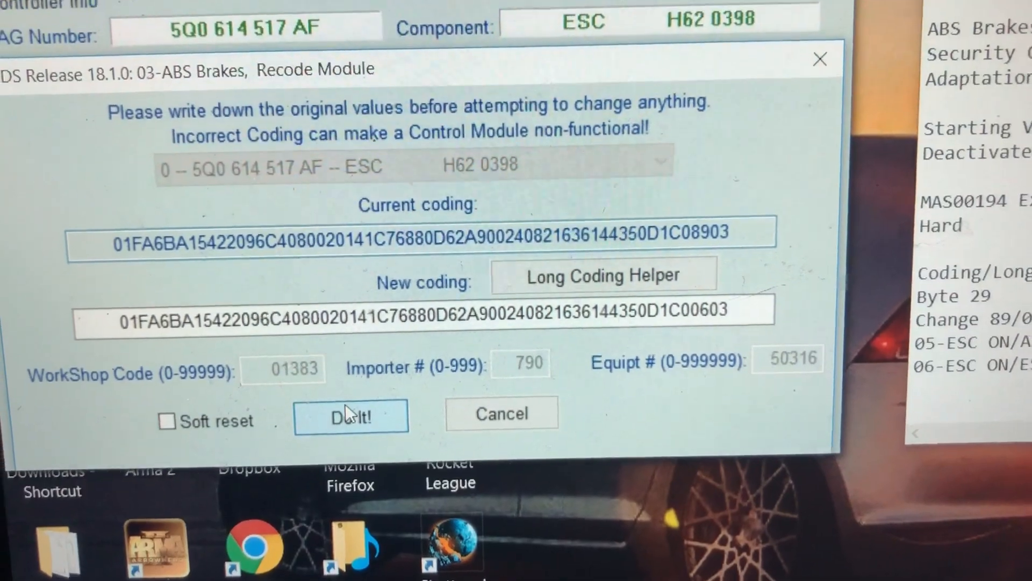
# Step: Write the ...00603 long coding to the ABS module and acknowledge acceptance
pyautogui.click(351, 417)
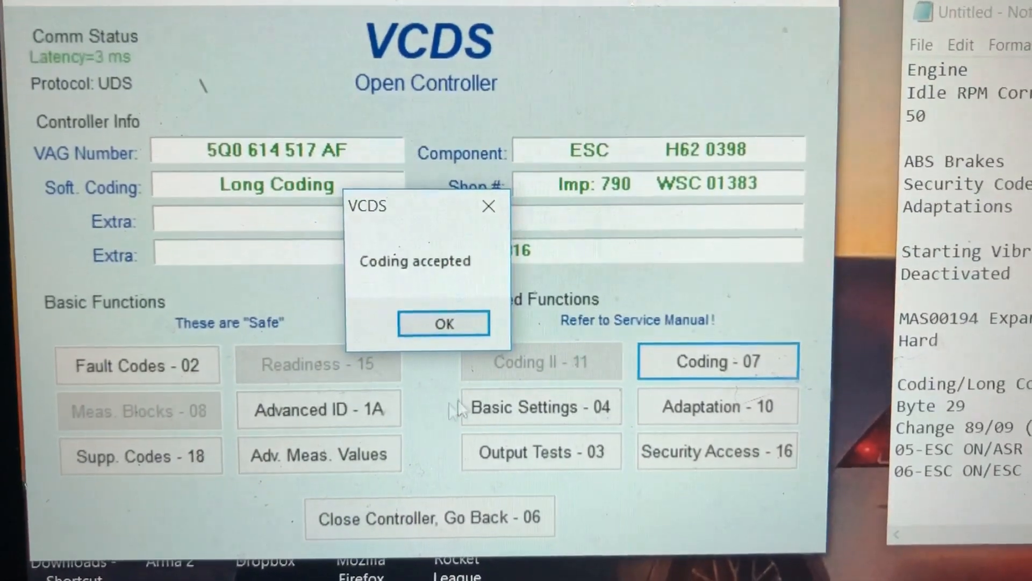
pyautogui.click(442, 323)
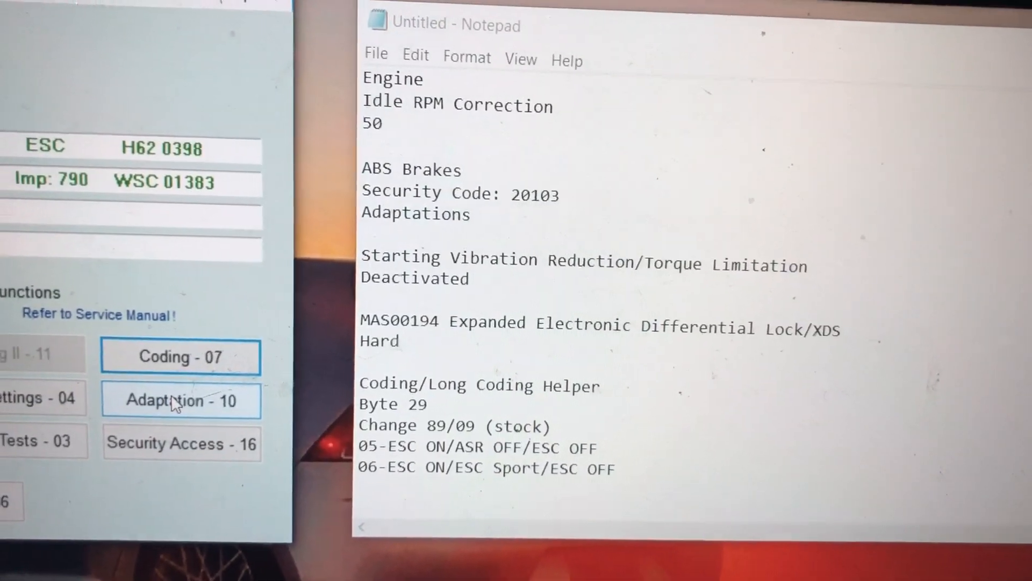
# Step: Open ABS Adaptation - 10, then back out to reach Security Access - 16
pyautogui.click(182, 400)
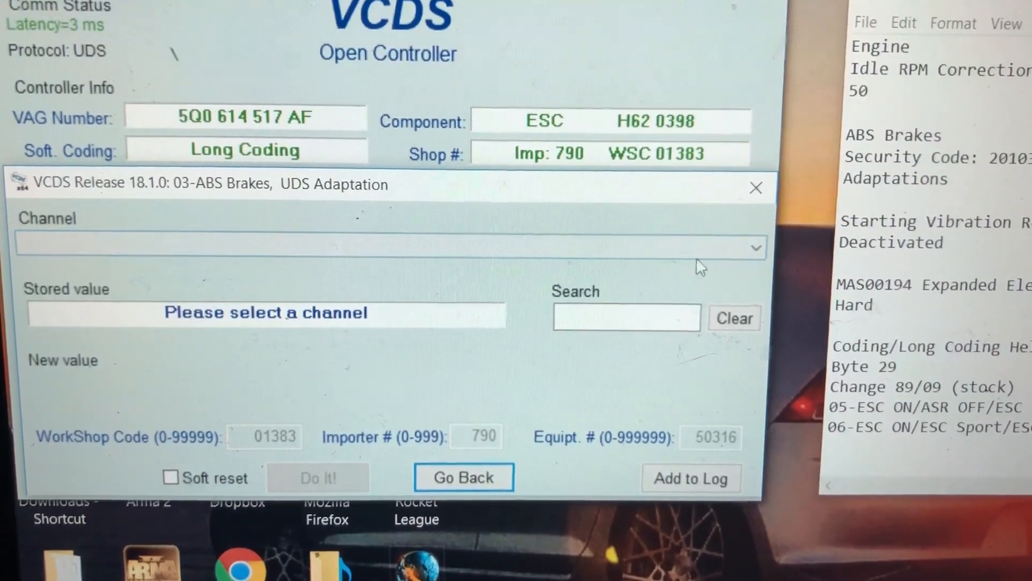
pyautogui.click(463, 477)
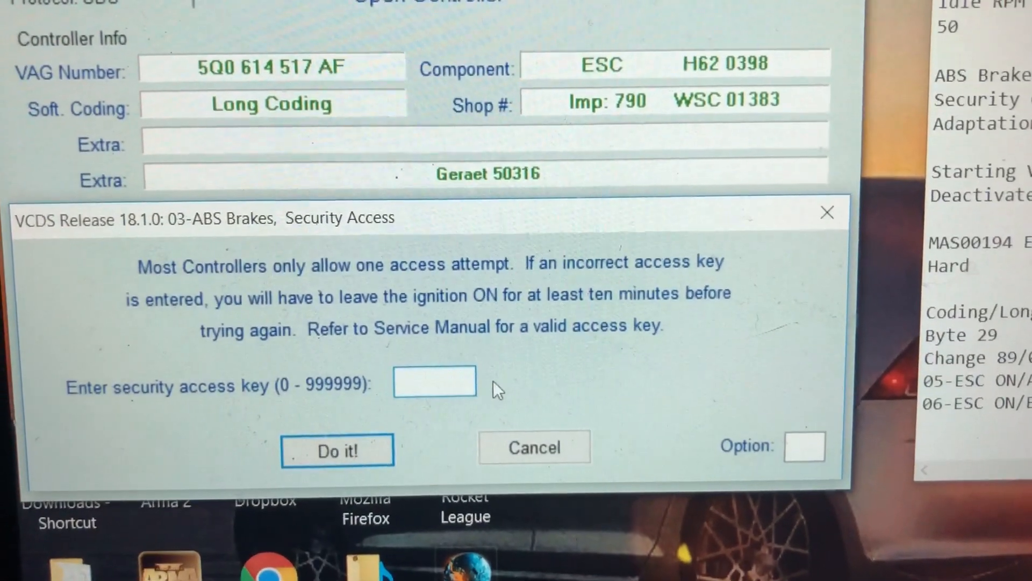
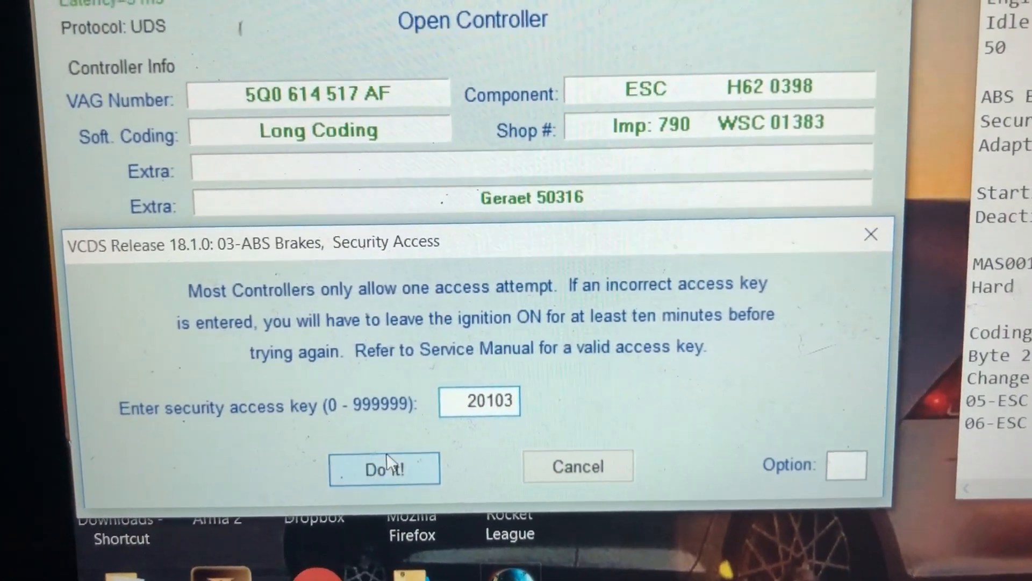
pyautogui.click(385, 470)
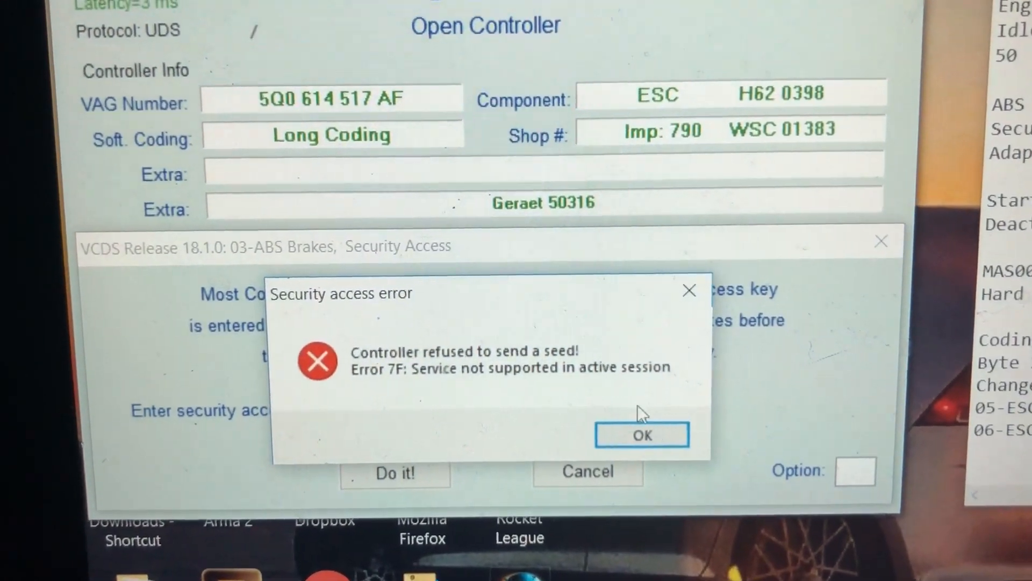
pyautogui.click(641, 435)
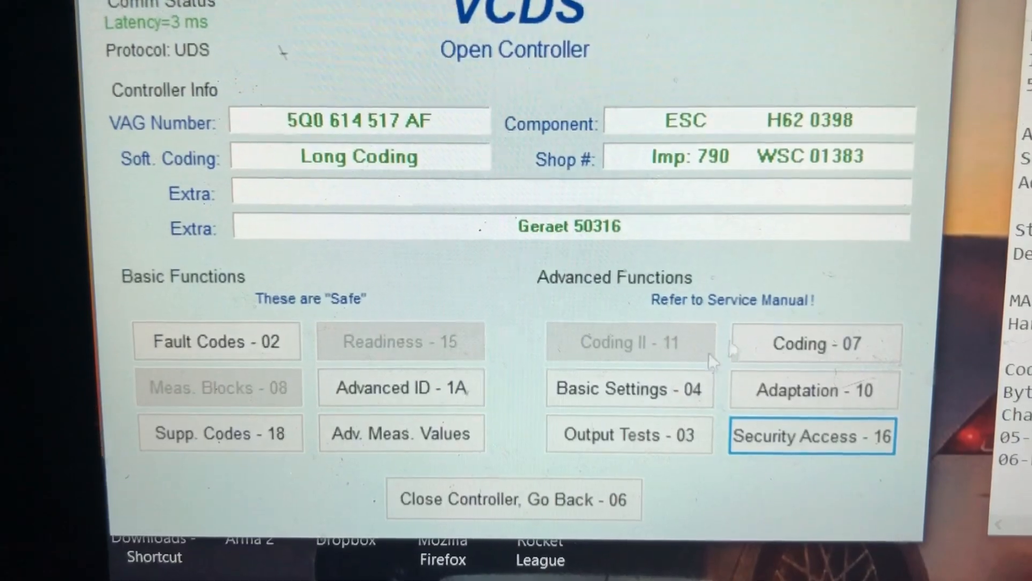
pyautogui.click(513, 498)
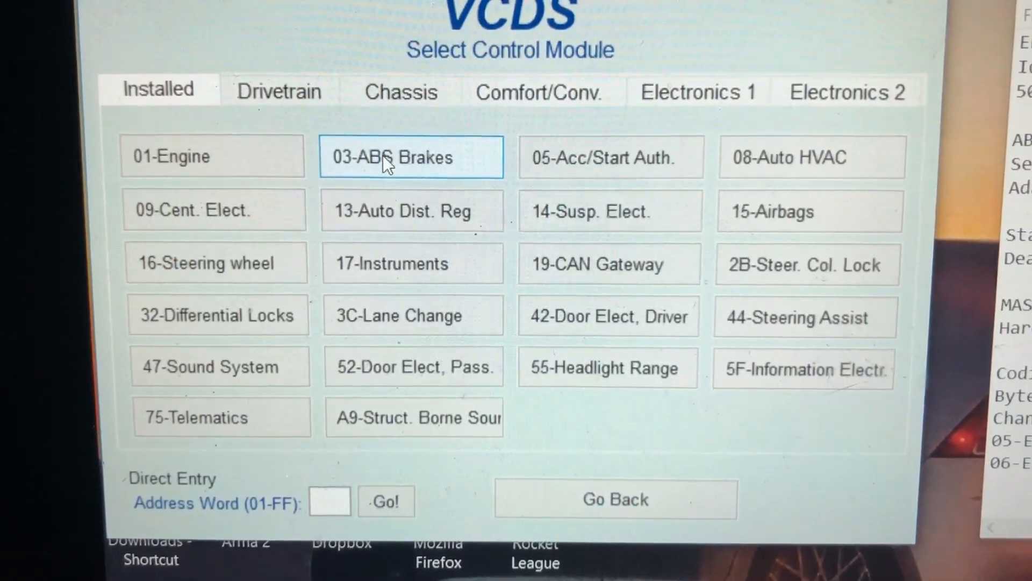
pyautogui.click(411, 157)
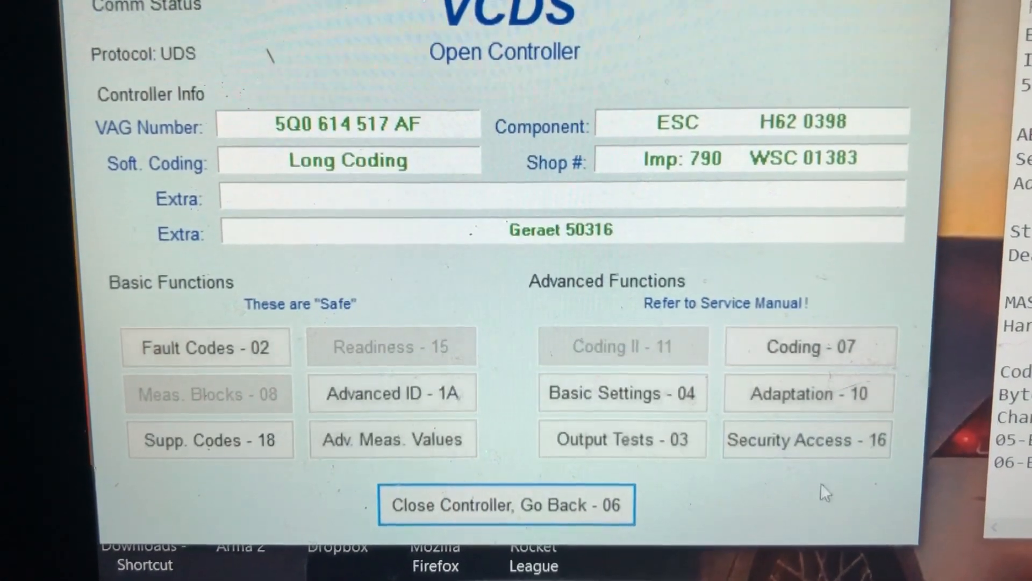
pyautogui.click(806, 440)
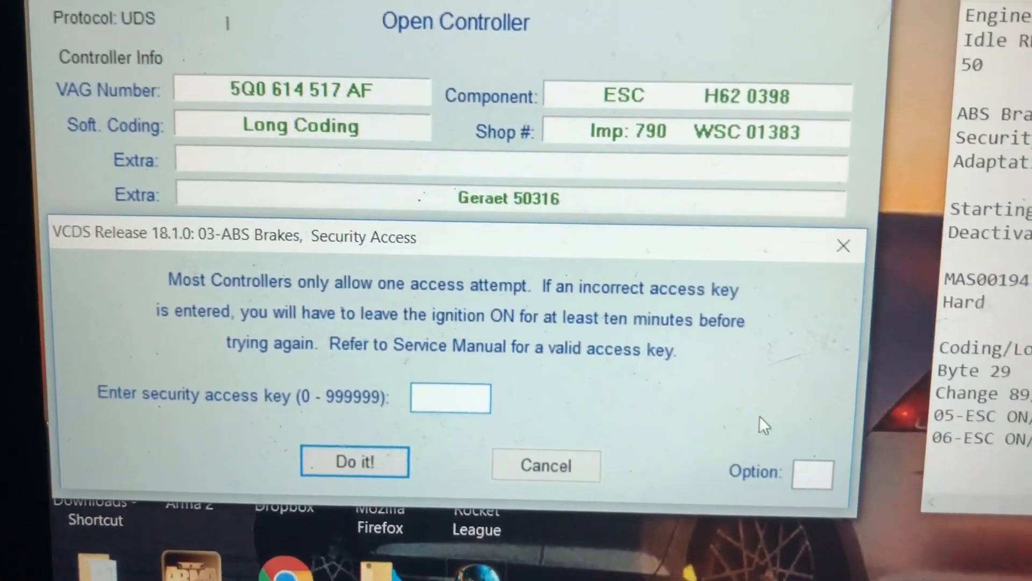
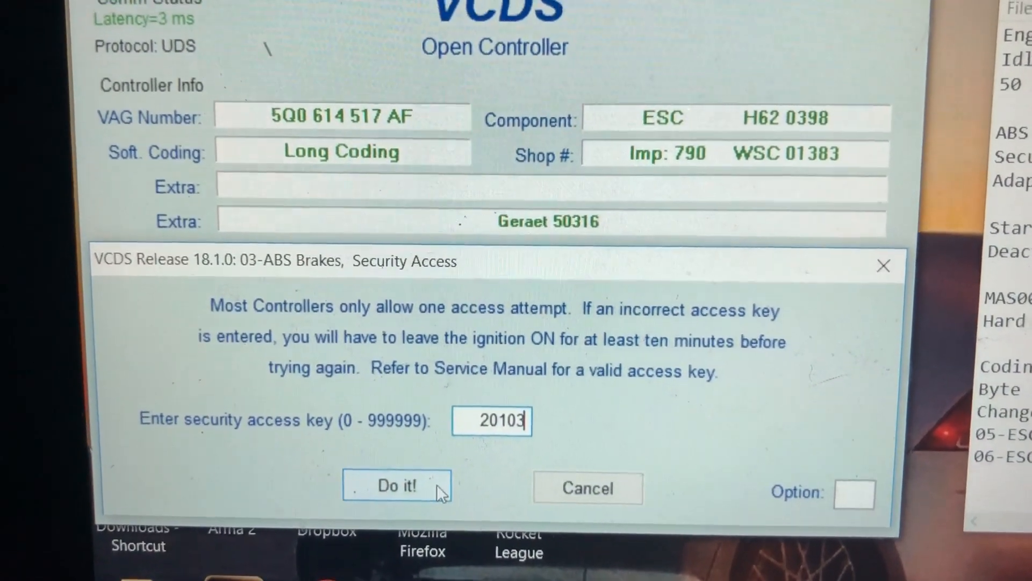
pyautogui.click(396, 486)
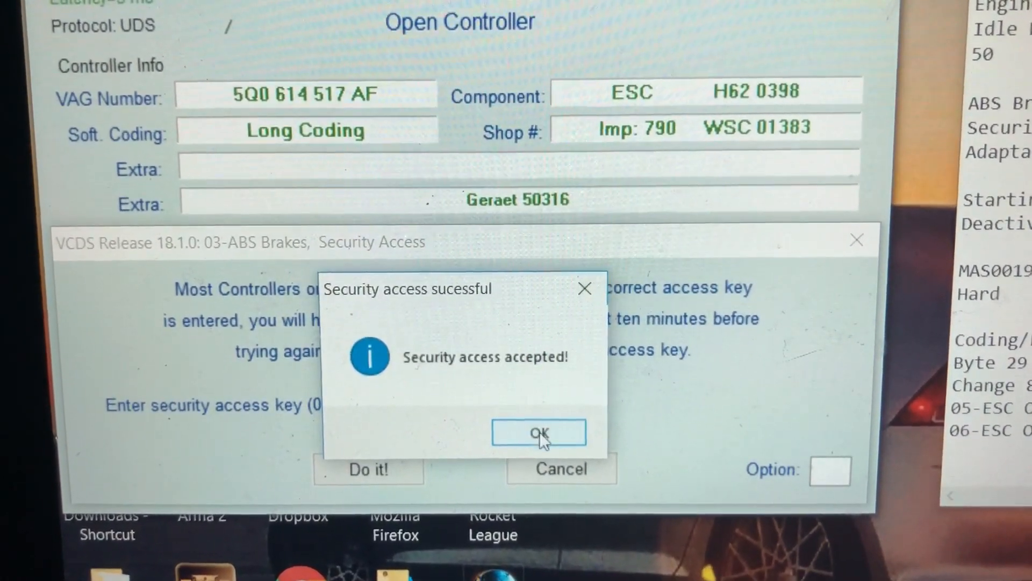
pyautogui.click(539, 432)
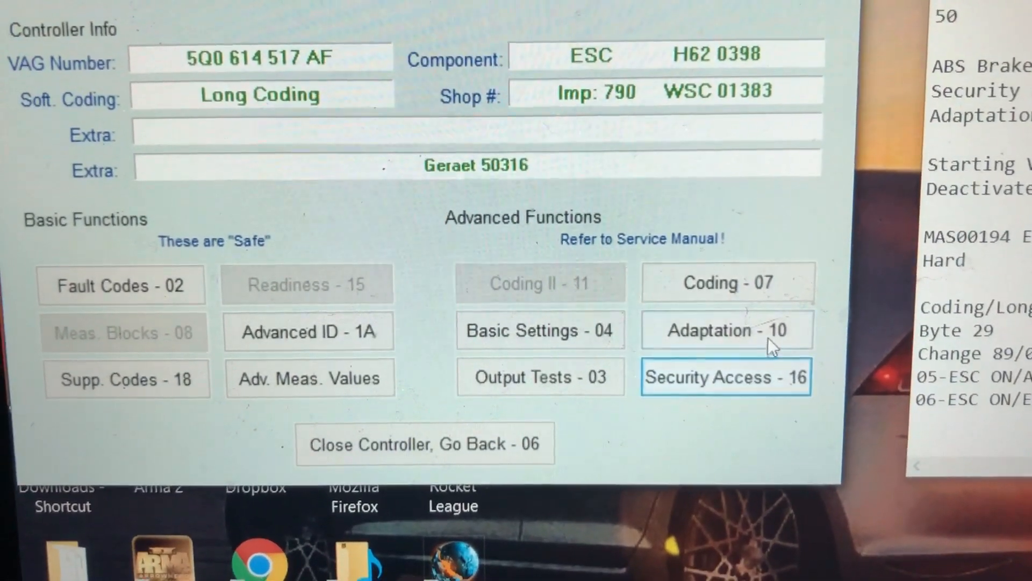
# Step: Change adaptation channel IDE05337 starting vibration reduction from normal to Deactivated
pyautogui.click(726, 330)
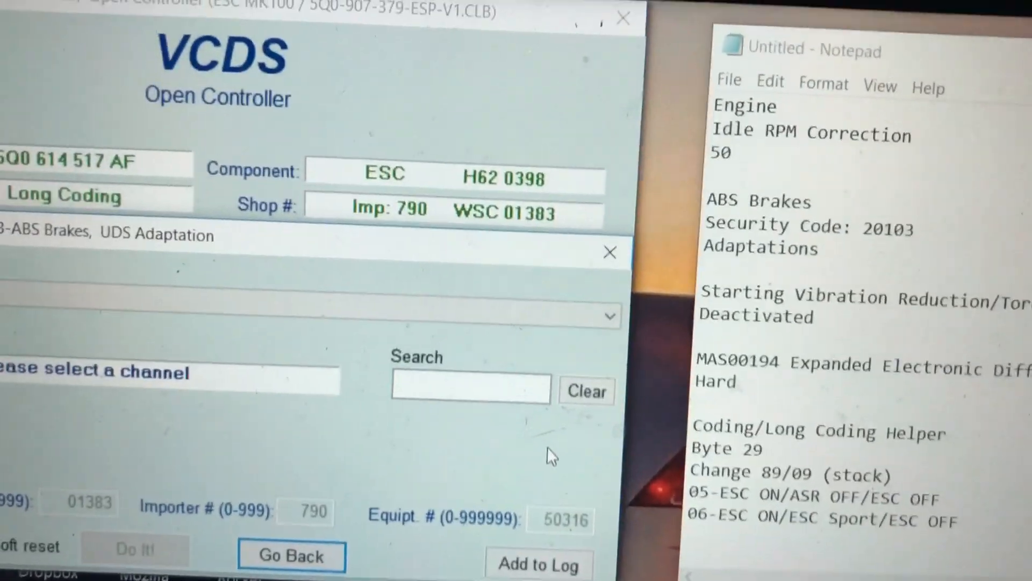
pyautogui.click(607, 315)
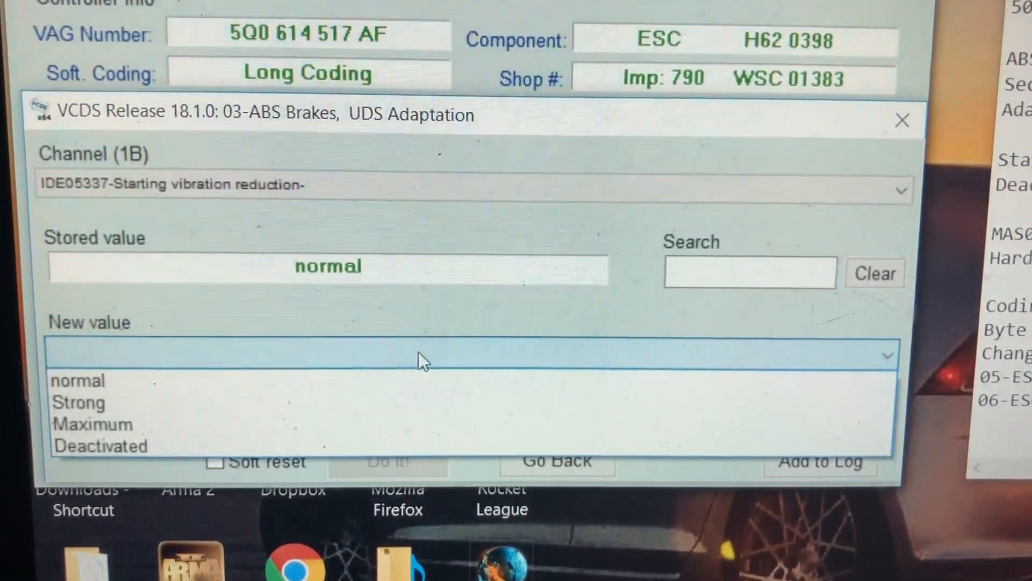
pyautogui.click(100, 445)
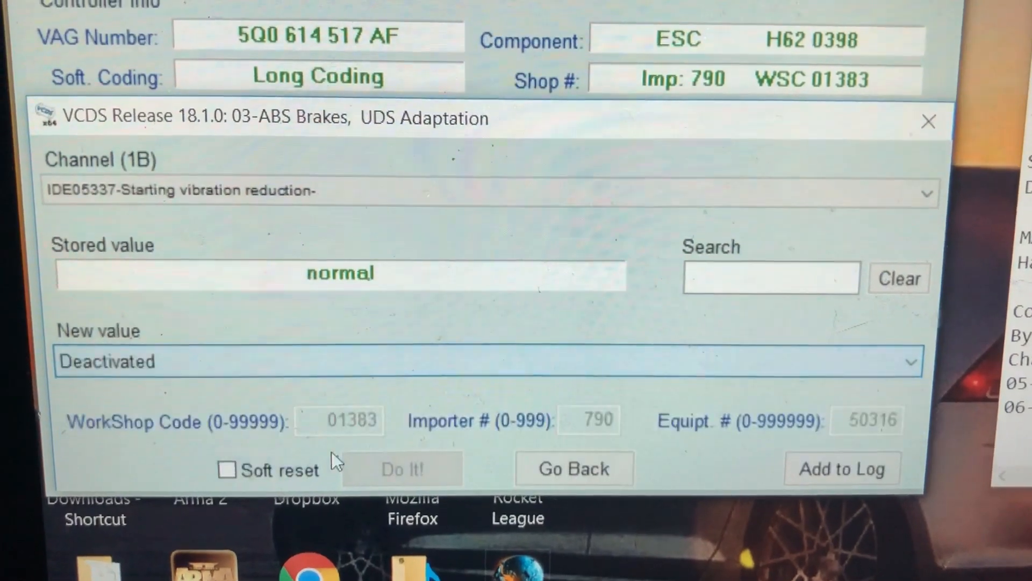
pyautogui.click(401, 469)
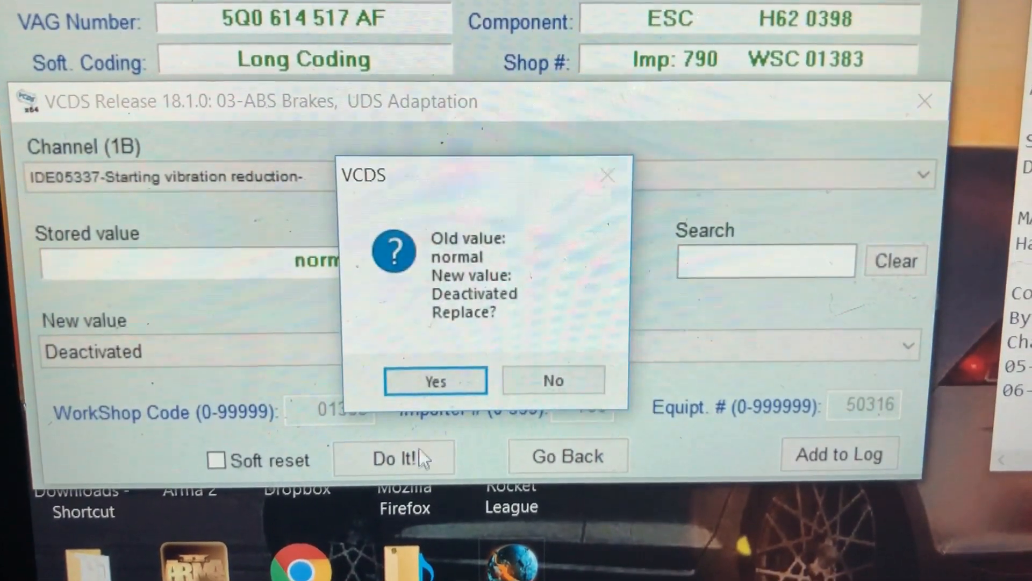
pyautogui.click(434, 380)
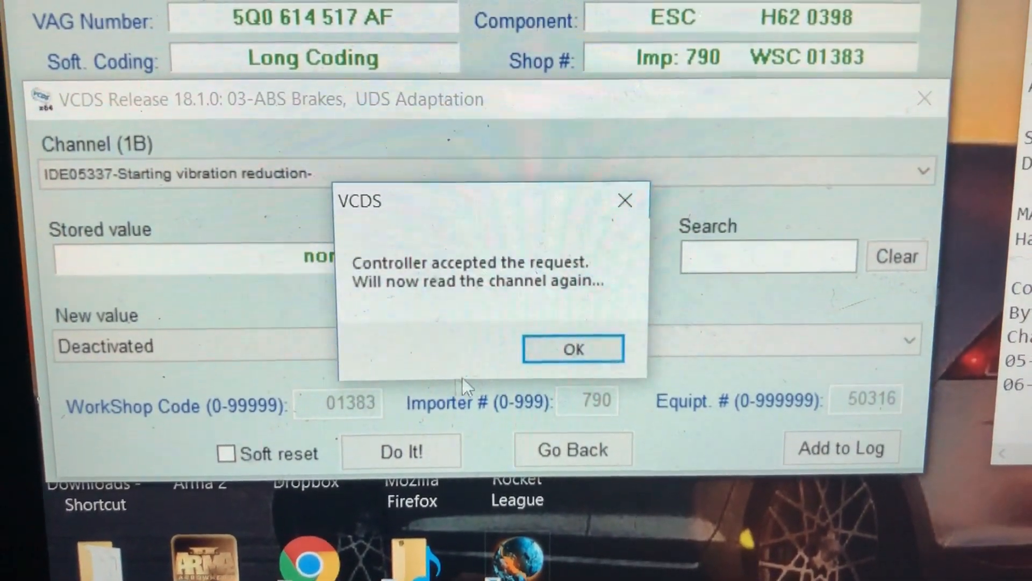
# Step: Set channel IDE05337-MAS02653 torque limitation to Deactivated, then return to the controller overview
pyautogui.click(572, 348)
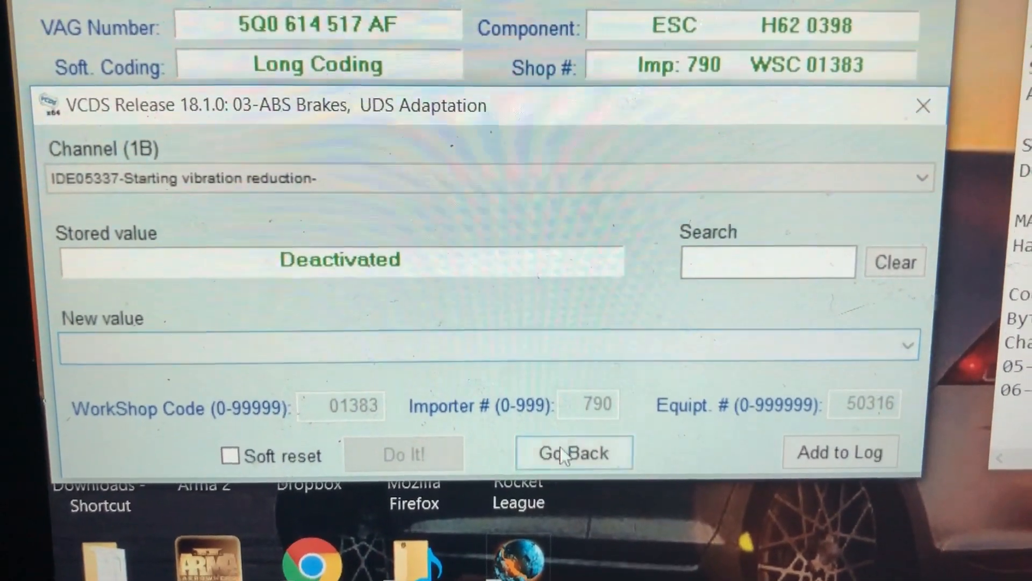
pyautogui.click(573, 453)
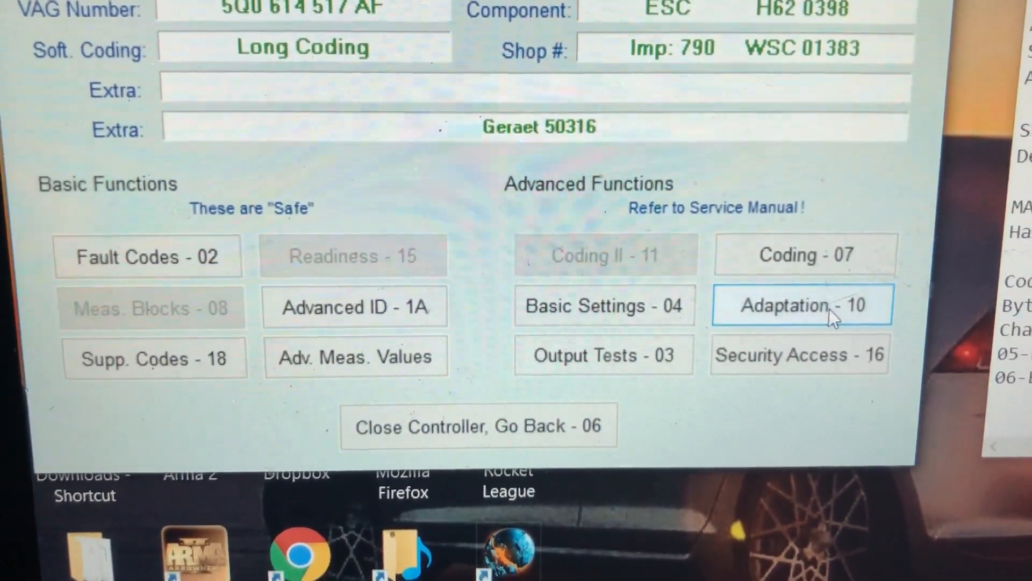
pyautogui.click(801, 305)
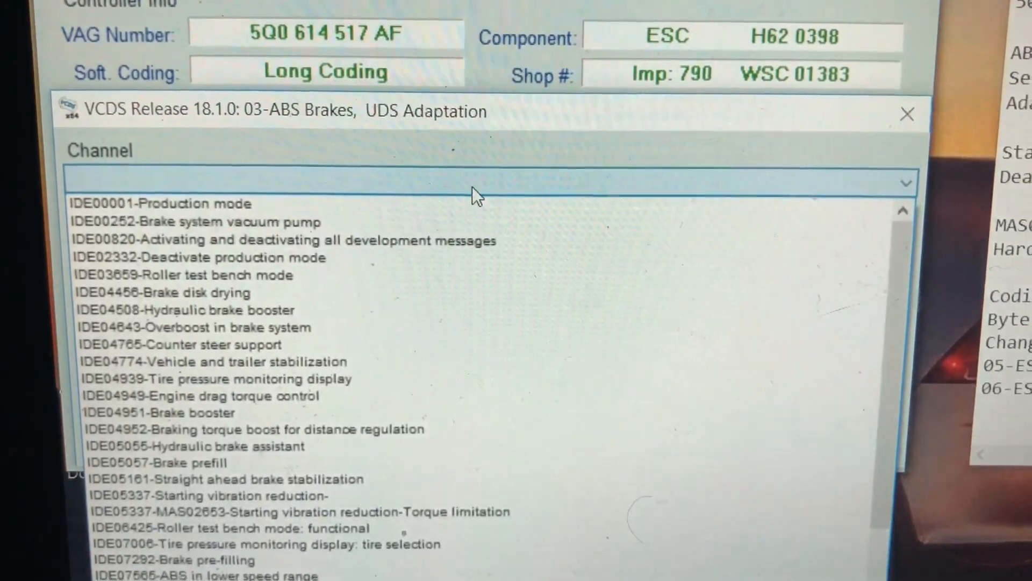
pyautogui.click(217, 287)
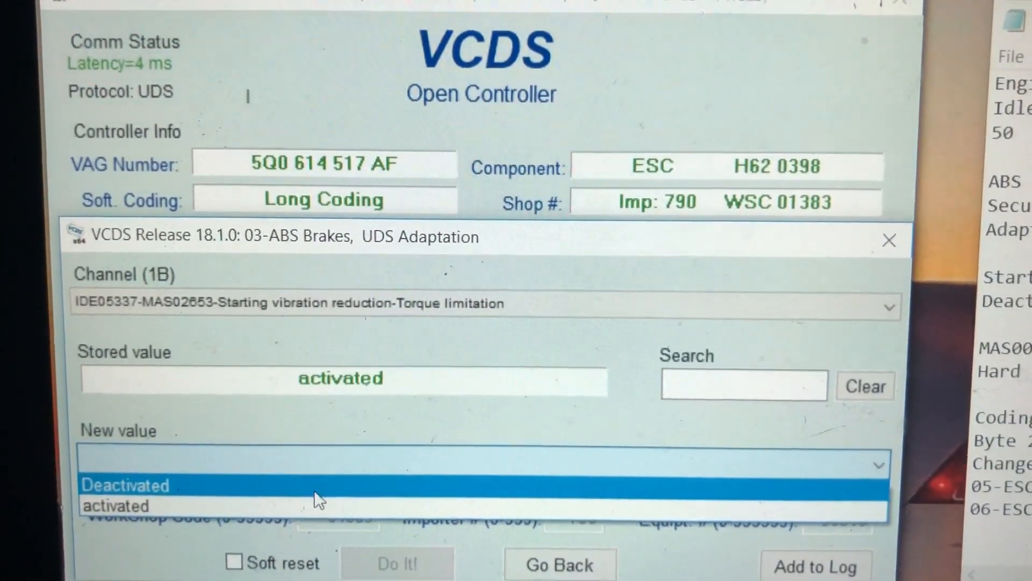
pyautogui.click(125, 485)
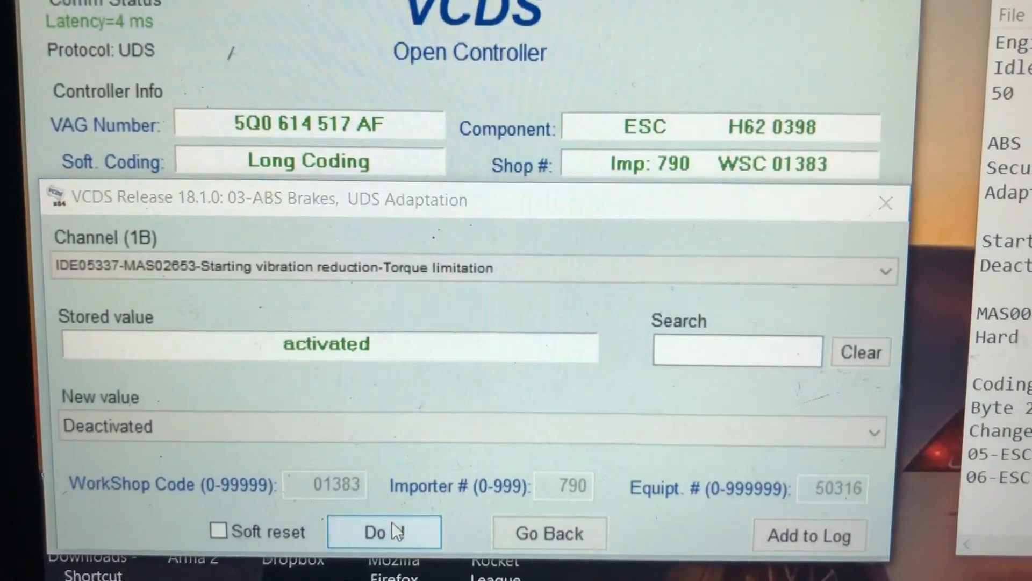
pyautogui.click(383, 531)
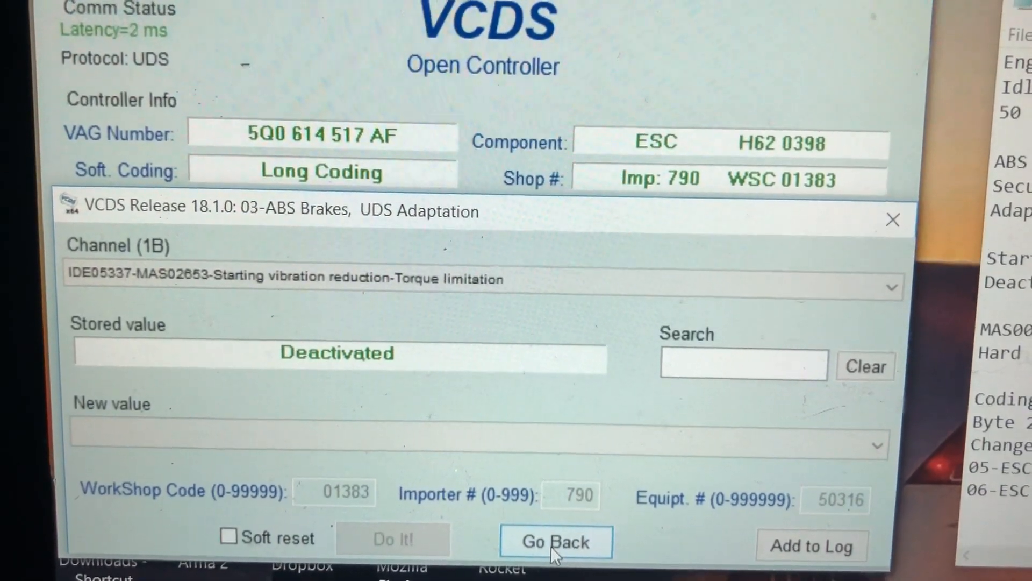
pyautogui.click(555, 541)
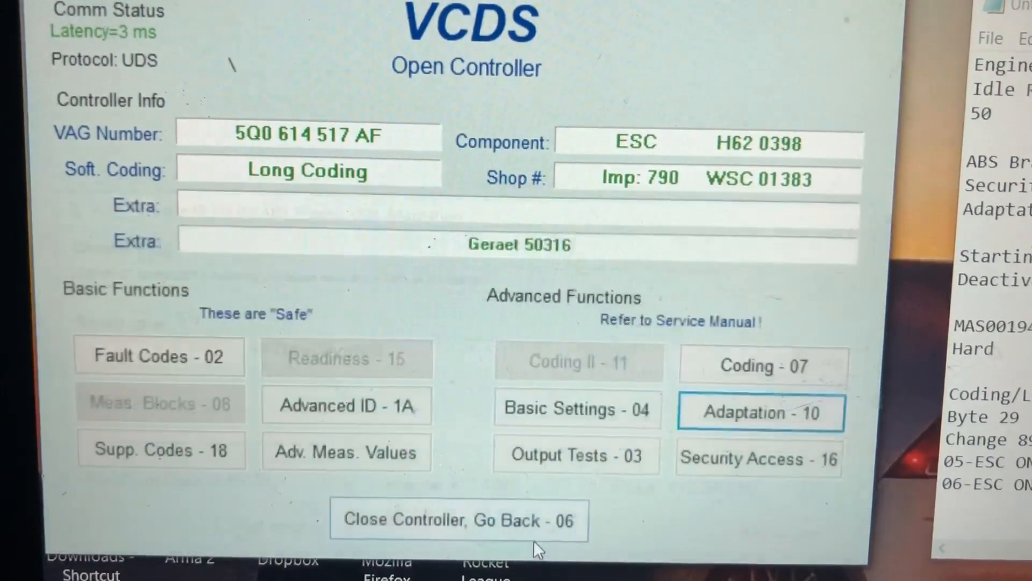
# Step: Write Strong to ABS channel MAS00194, confirm acceptance, and go back
pyautogui.click(760, 413)
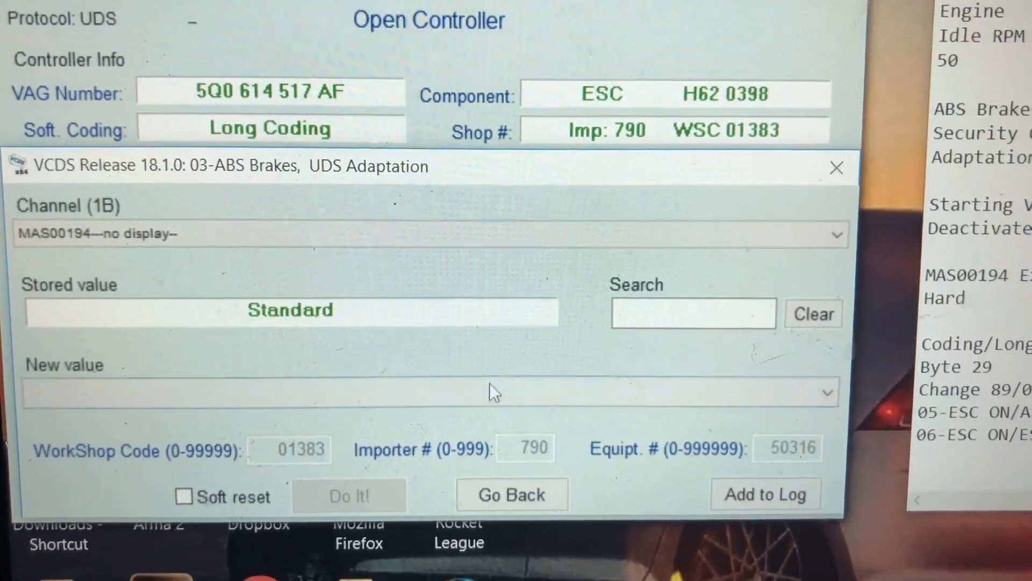
pyautogui.click(828, 392)
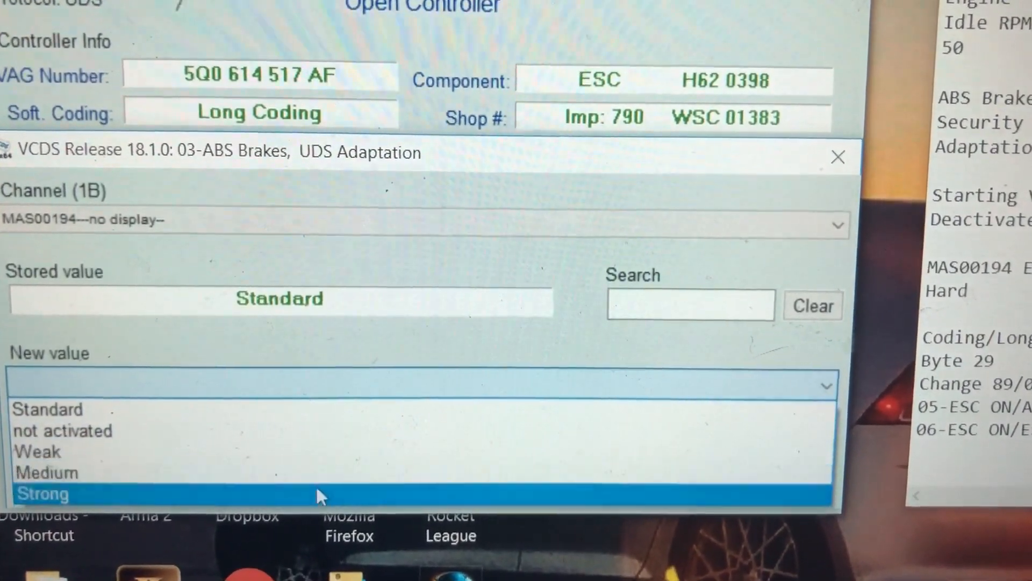
pyautogui.click(42, 493)
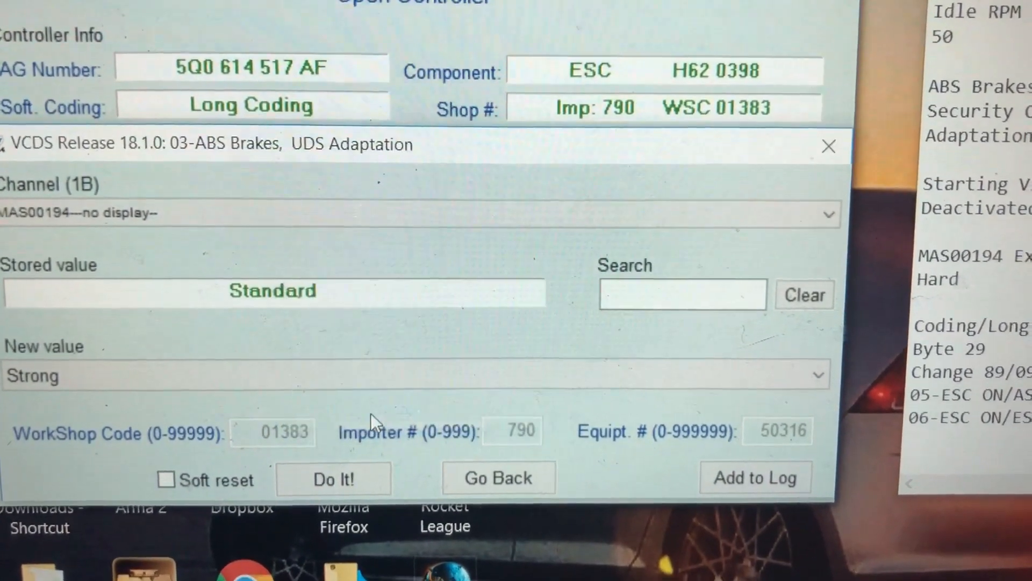
pyautogui.click(332, 477)
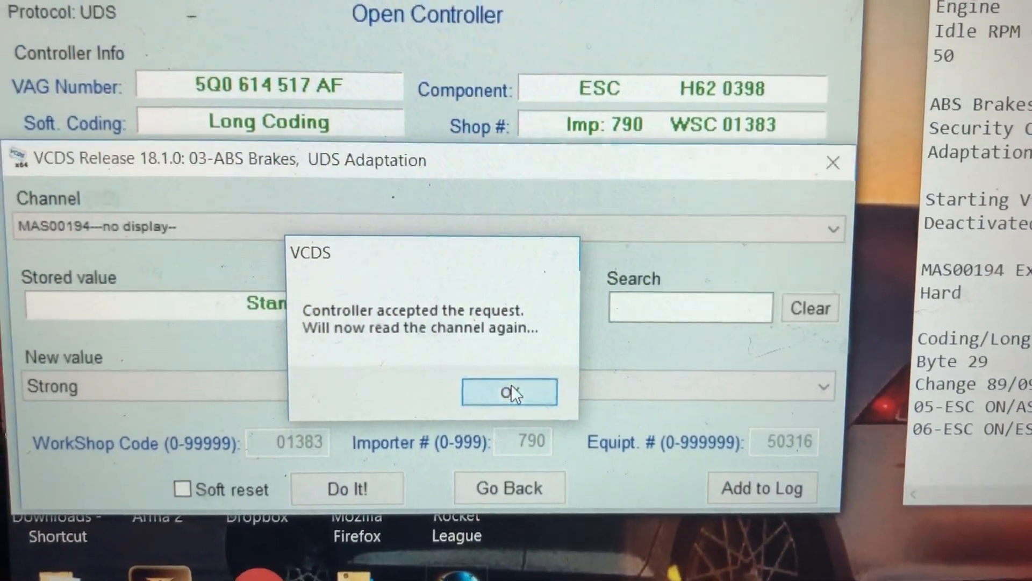
pyautogui.click(508, 393)
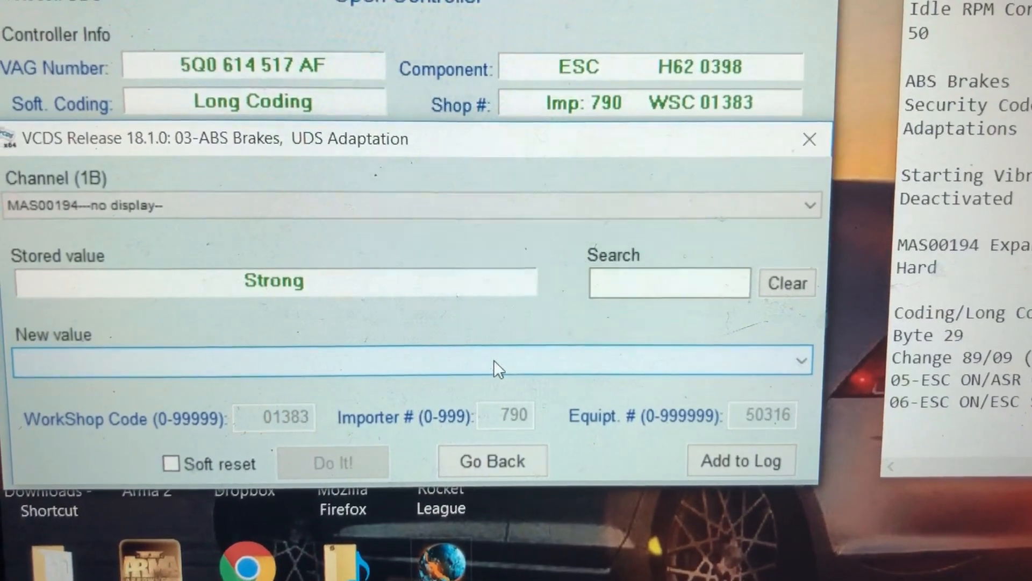
pyautogui.click(492, 461)
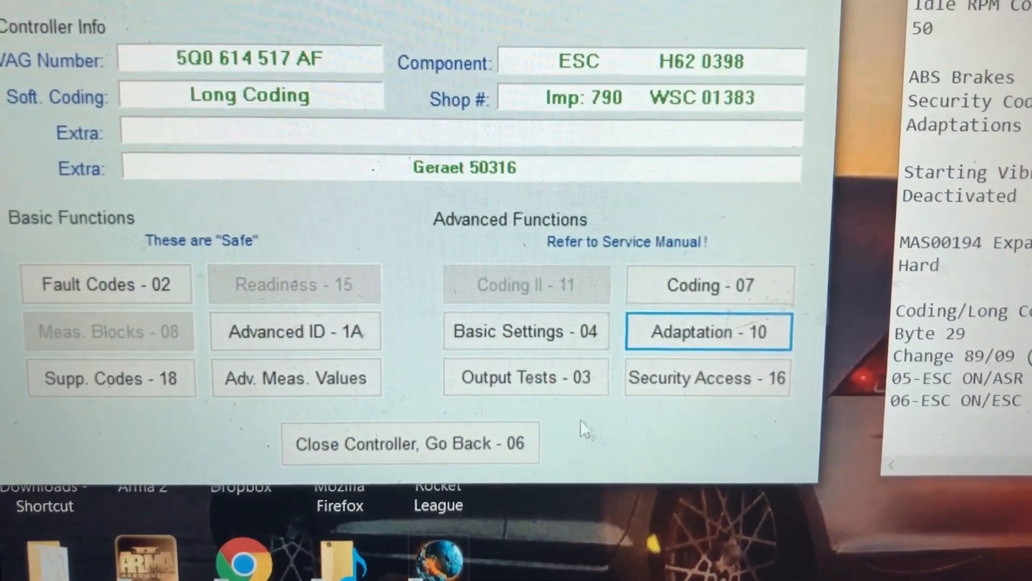
# Step: Close ABS, open 01-Engine, and show Idle RPM correction channel IDE00259 (0 /min)
pyautogui.click(410, 443)
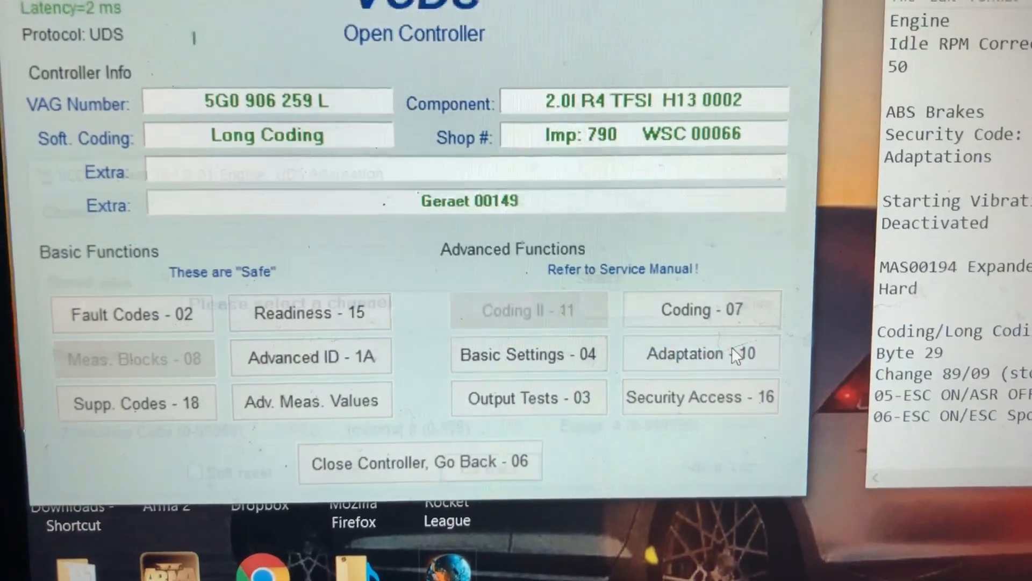
pyautogui.click(700, 354)
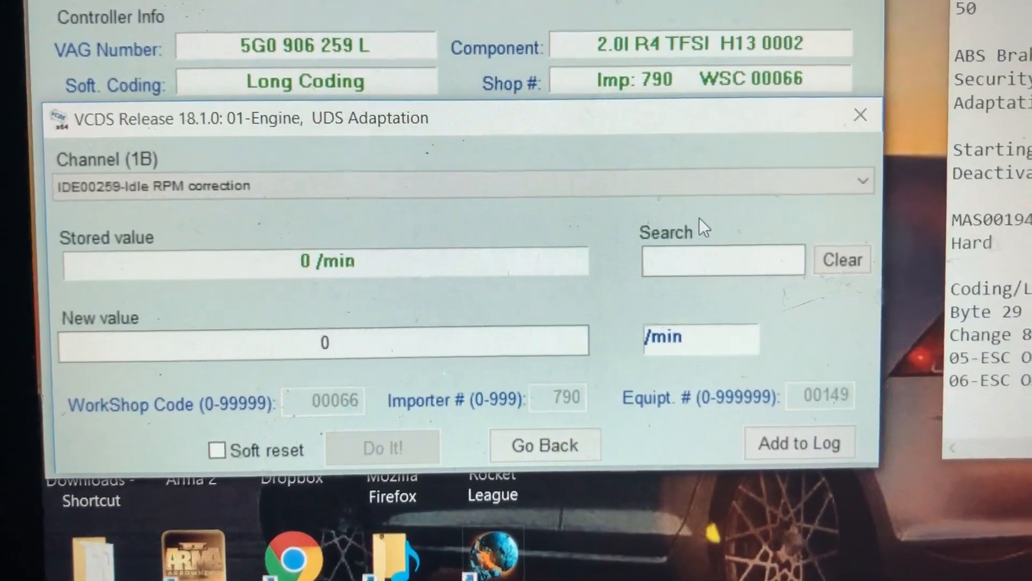
# Step: Enter 50 as the new Idle RPM correction value, replace 0 /min, and confirm acceptance
pyautogui.click(322, 341)
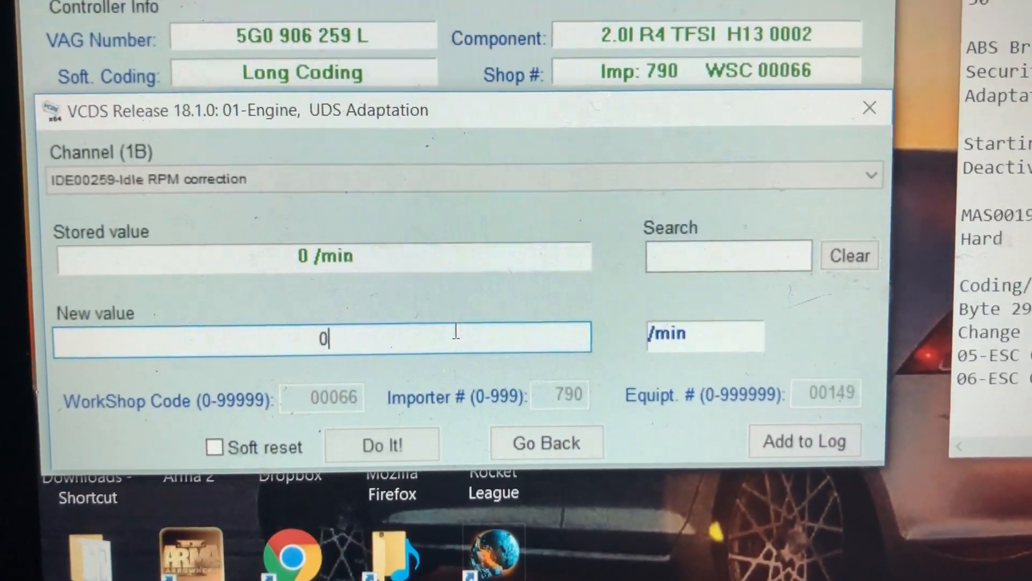
pyautogui.write('50')
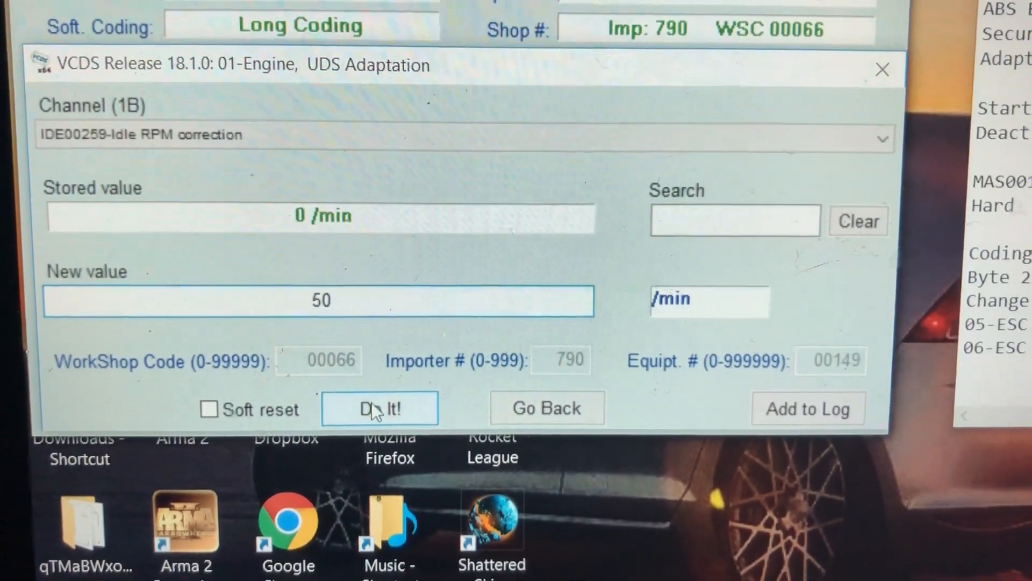
pyautogui.click(379, 408)
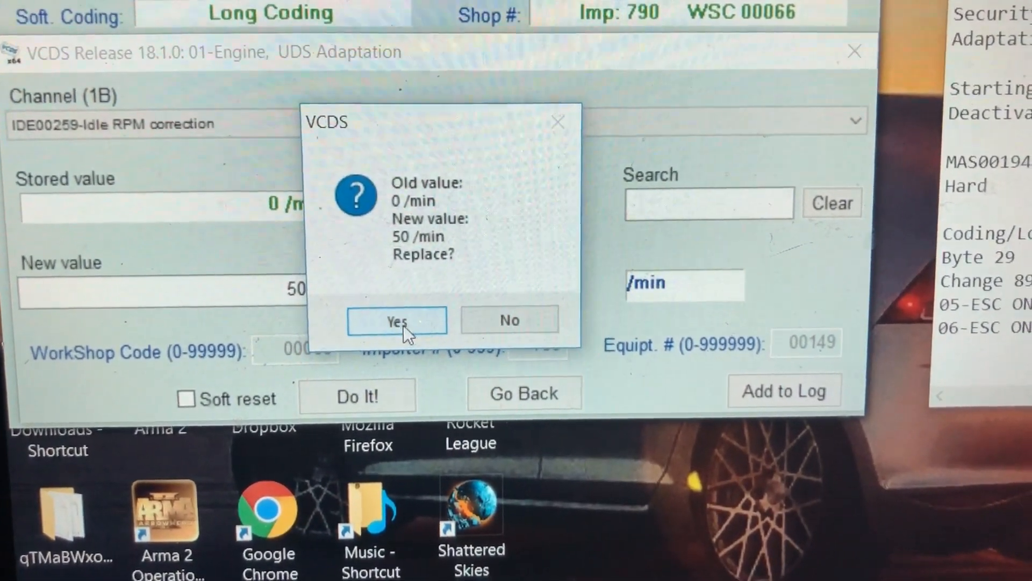
pyautogui.click(396, 320)
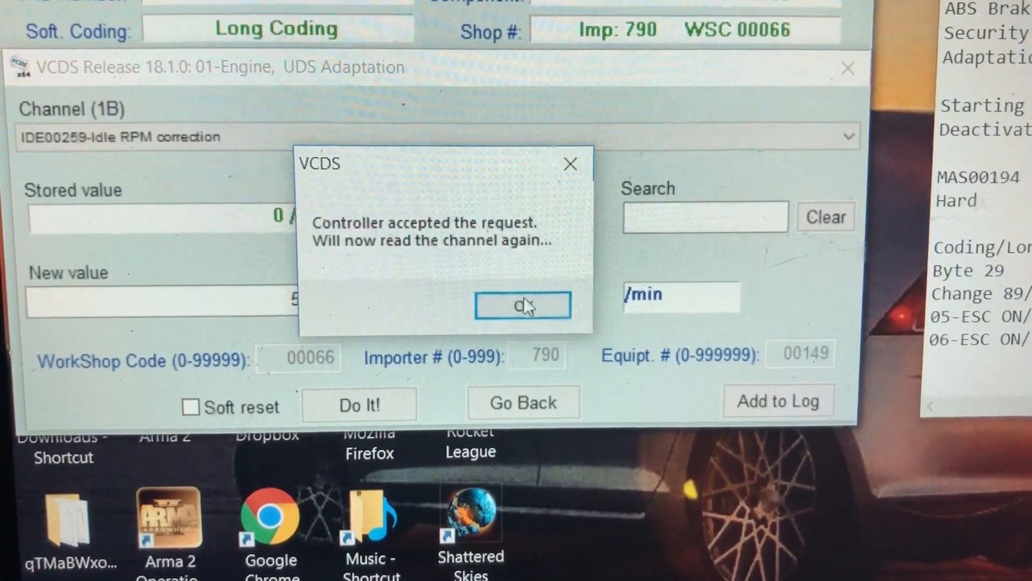
pyautogui.click(522, 306)
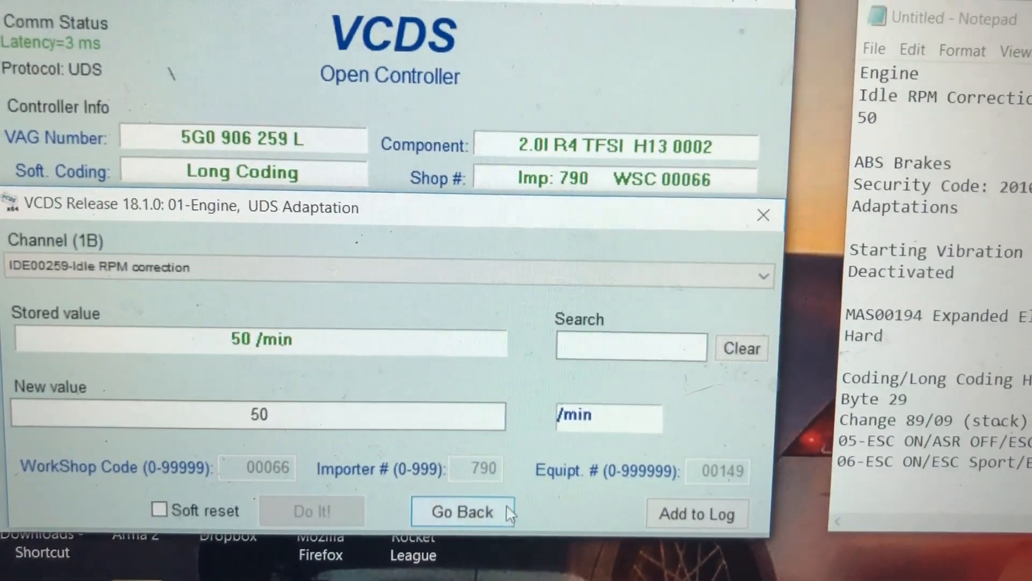
# Step: Leave the adaptation window and close the engine controller (06) to return to the module list
pyautogui.click(462, 512)
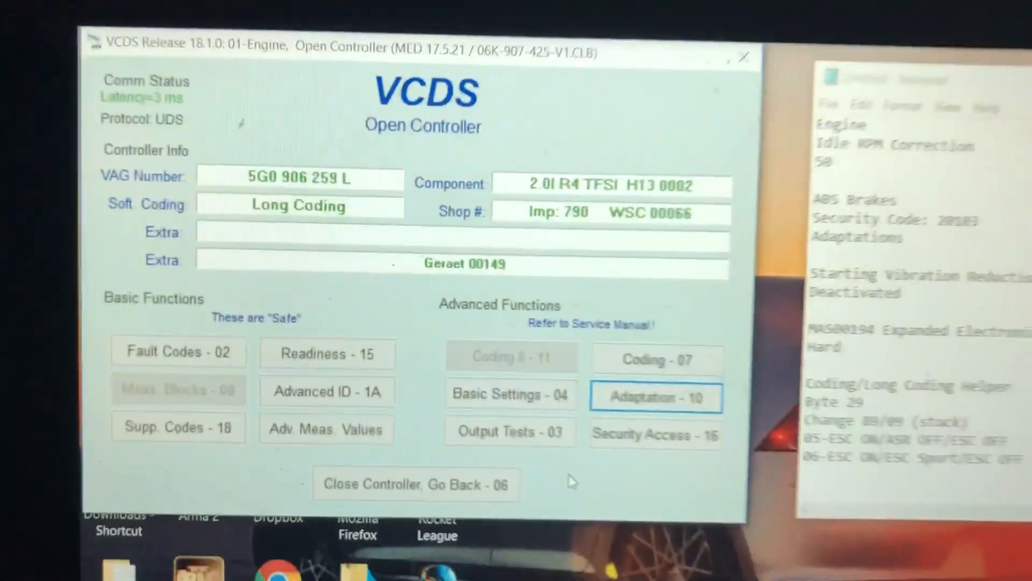
pyautogui.click(345, 443)
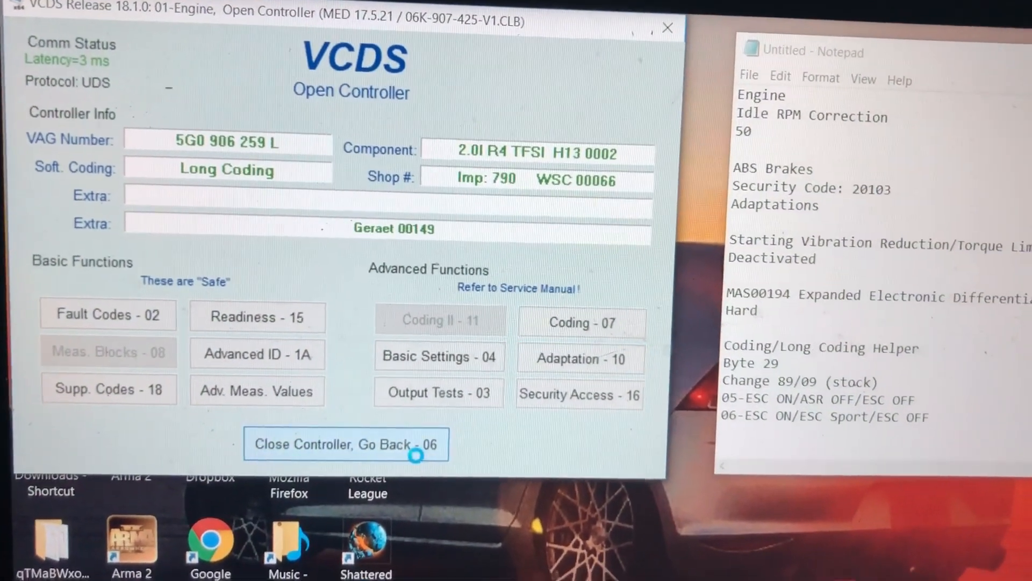
pyautogui.click(345, 443)
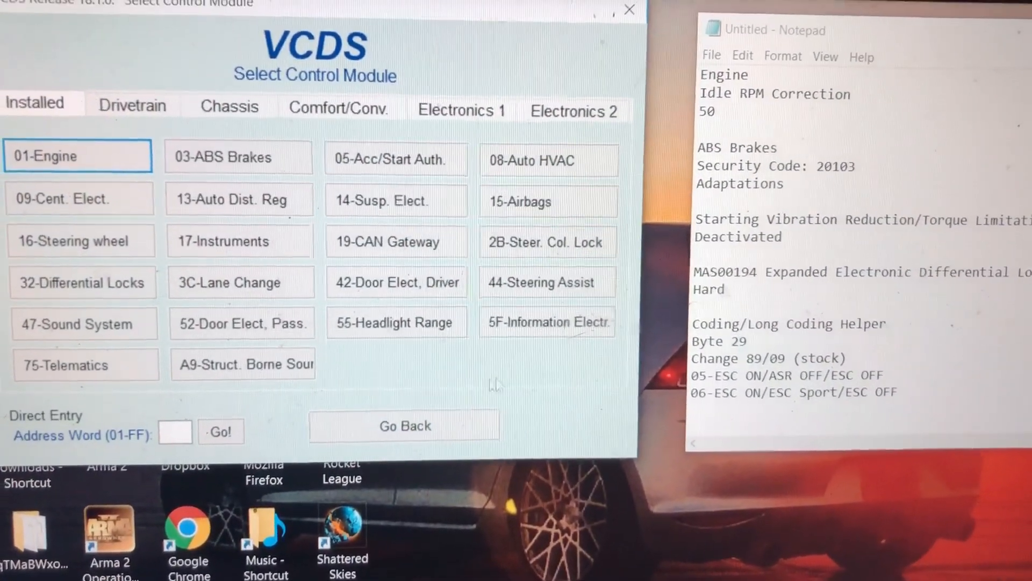